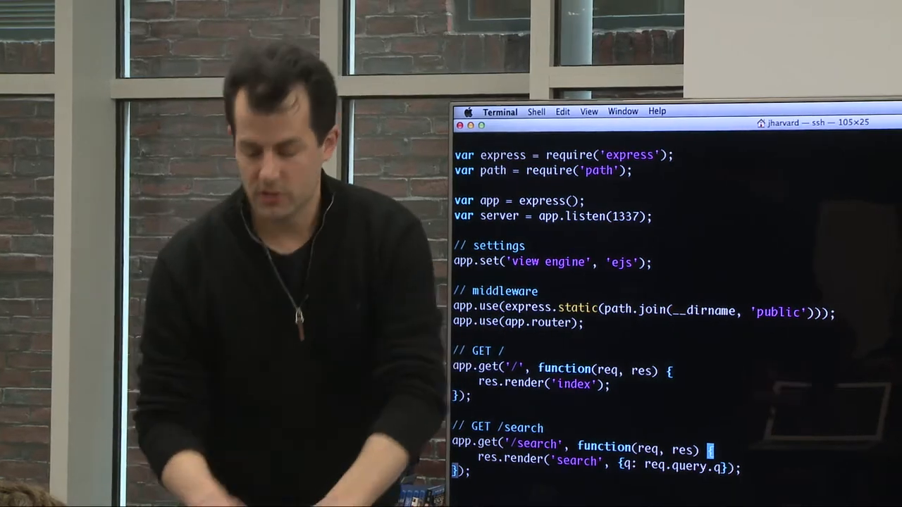
# Suspend vim on app.js, list views/ (index.ejs, search.ejs), and begin typing 'vi index.ejs'.
pyautogui.press('ctrl+z')
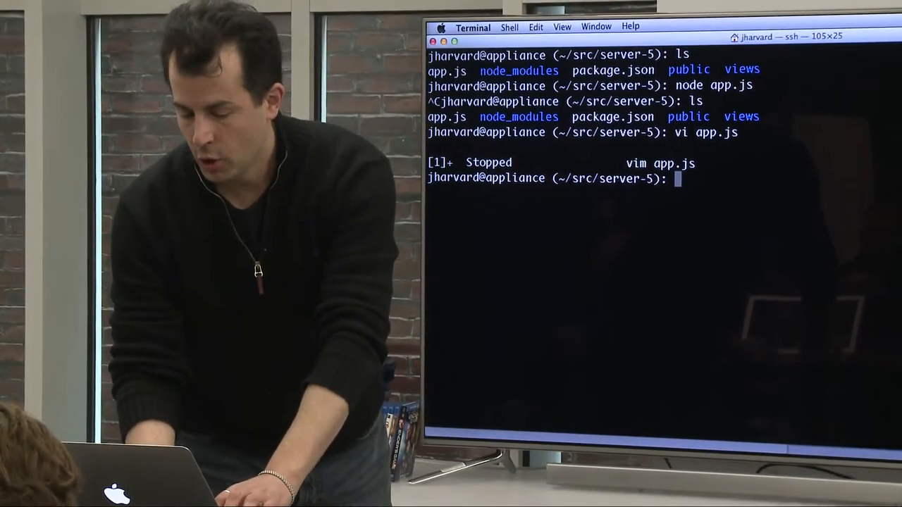
pyautogui.write('ls views/')
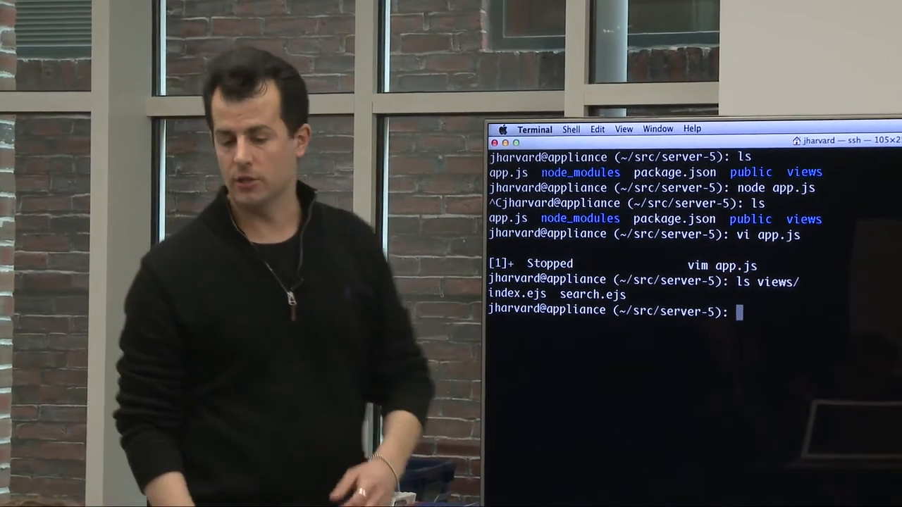
pyautogui.write('vi in')
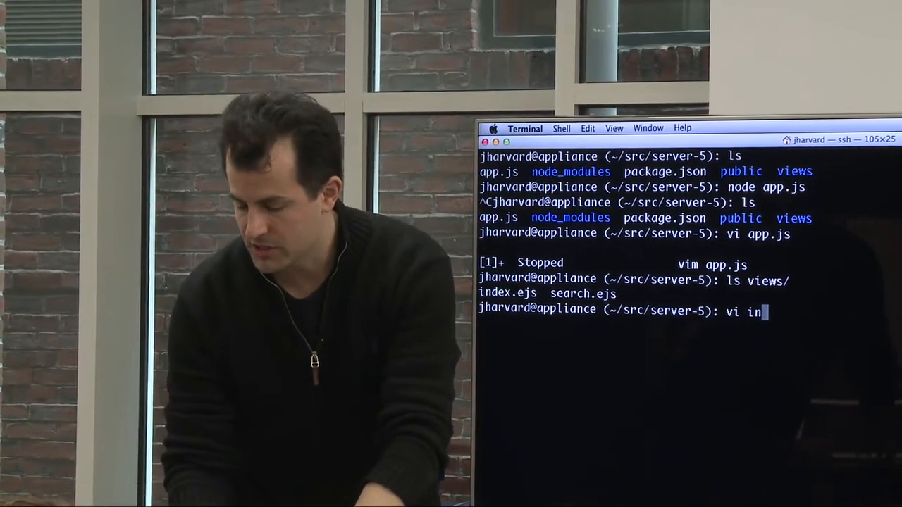